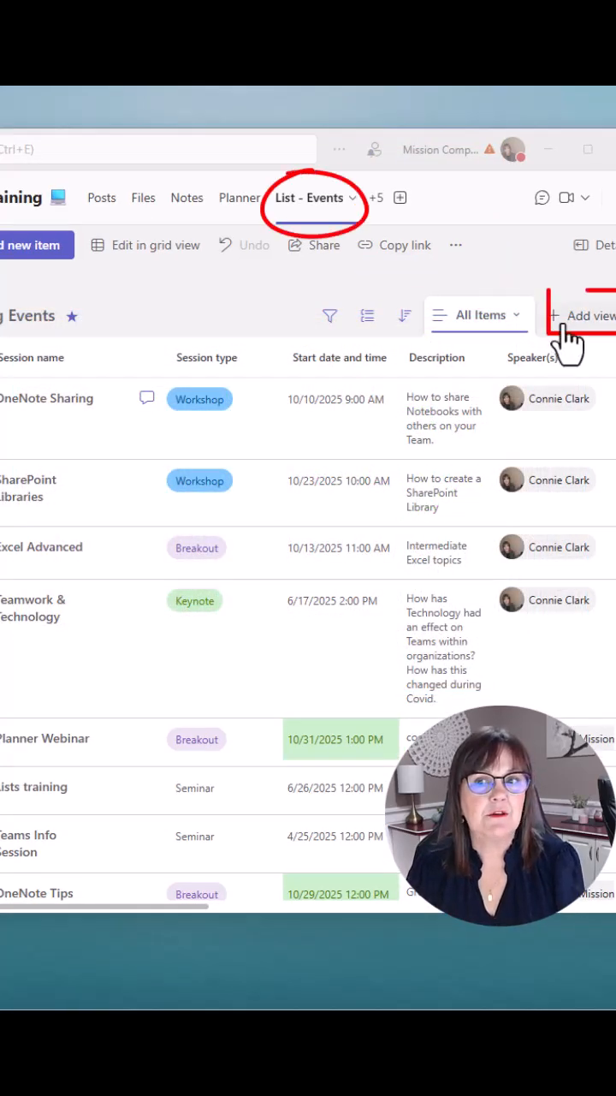
Begin adding a new view to the Events list with + Add view.
left_click(585, 315)
type("Event Dates")
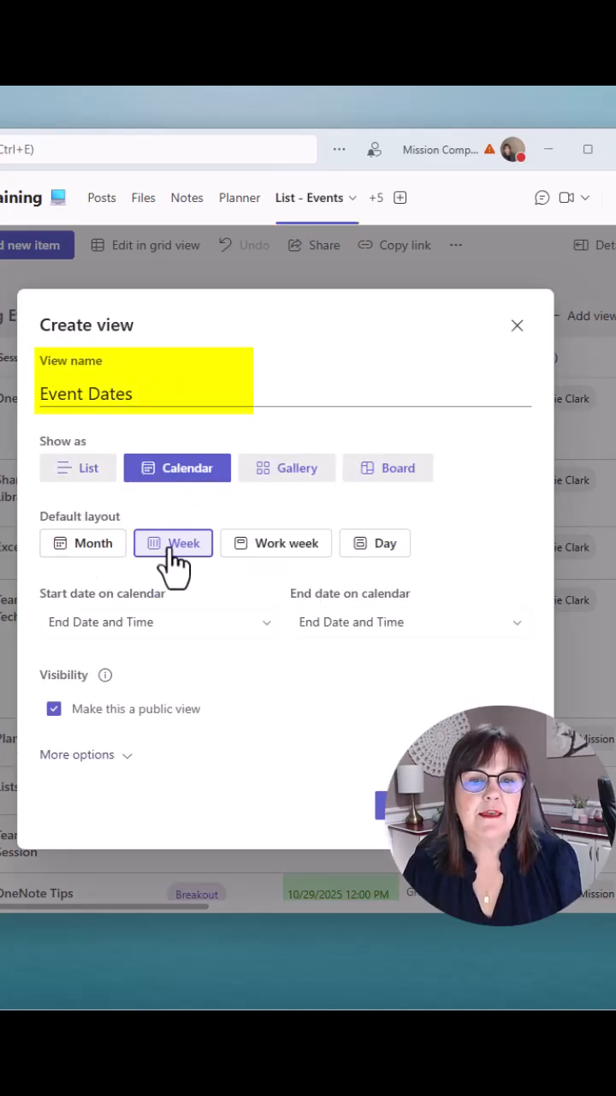
Create the Event Dates calendar view using 'Start date and time', then start another view.
left_click(83, 543)
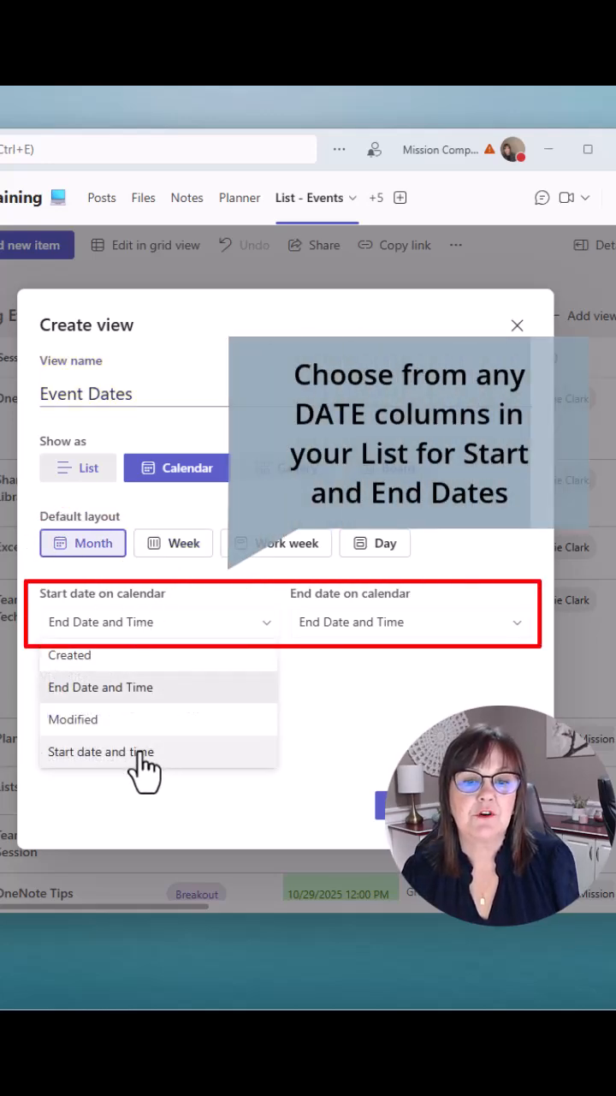
left_click(100, 751)
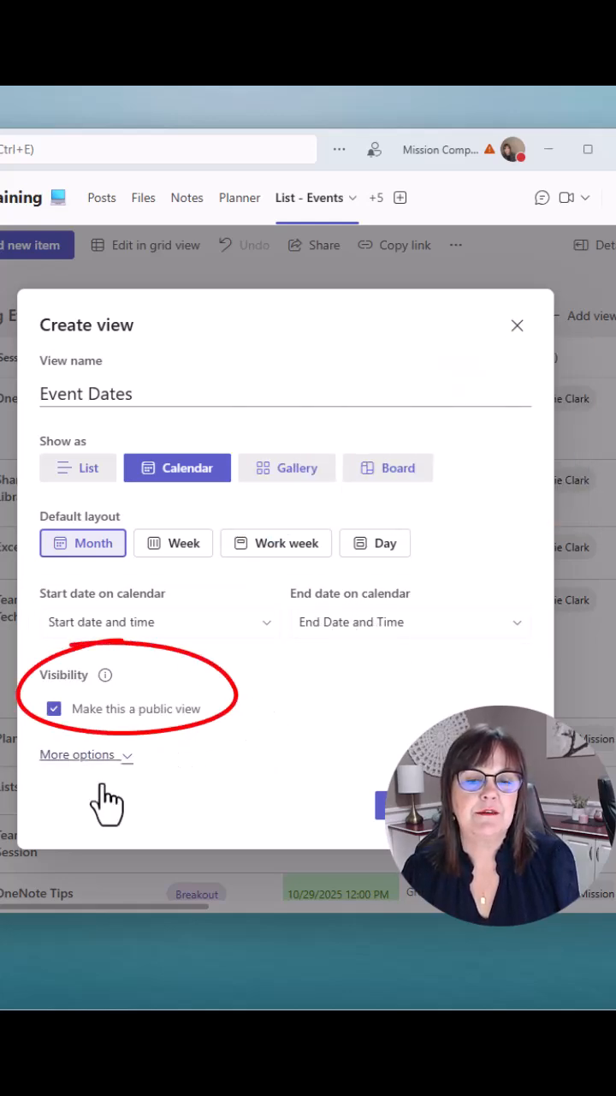
left_click(77, 754)
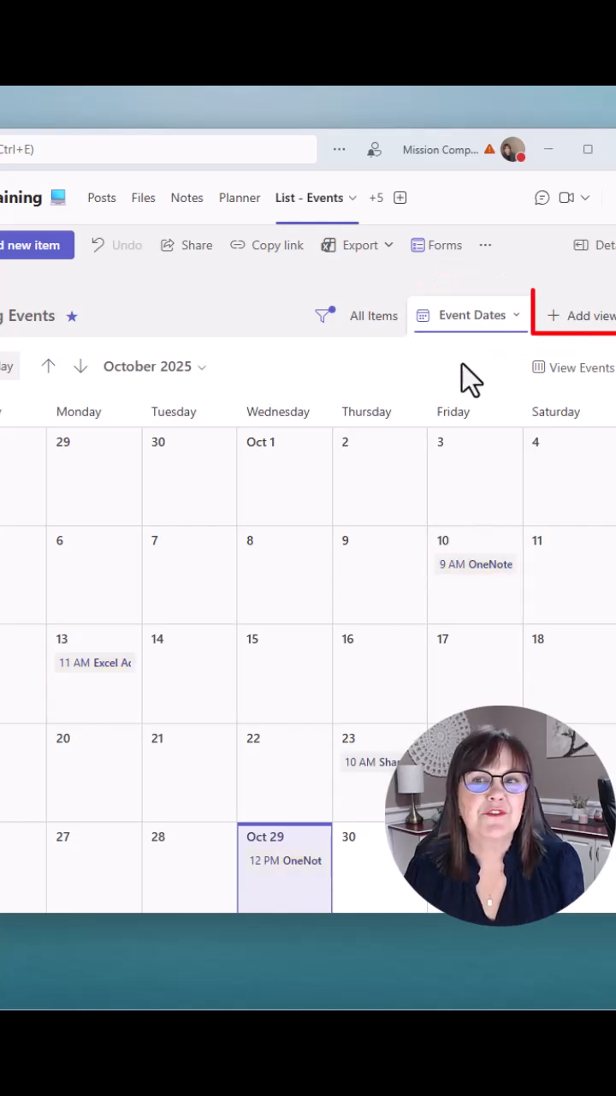
left_click(584, 315)
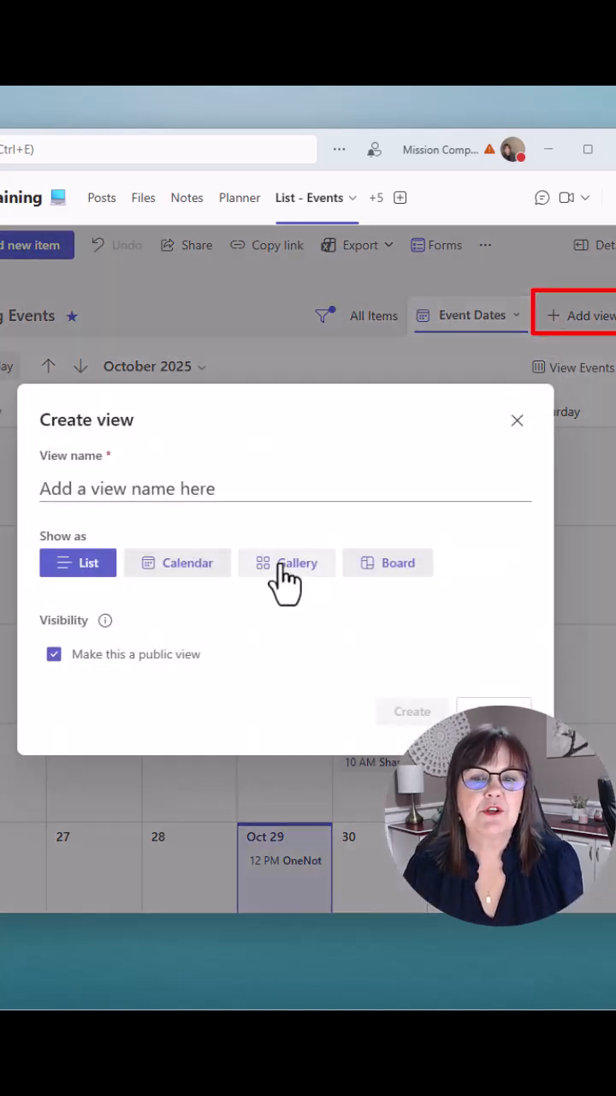
Name the view 'Session Board' and show it as a board organized by Session type.
type("Session Board")
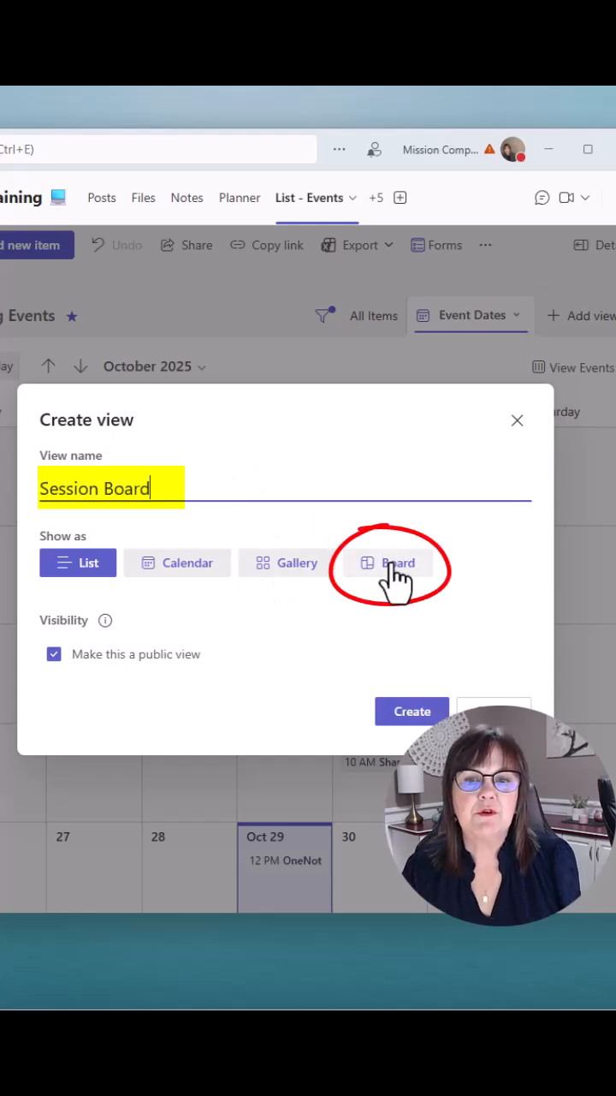
left_click(388, 562)
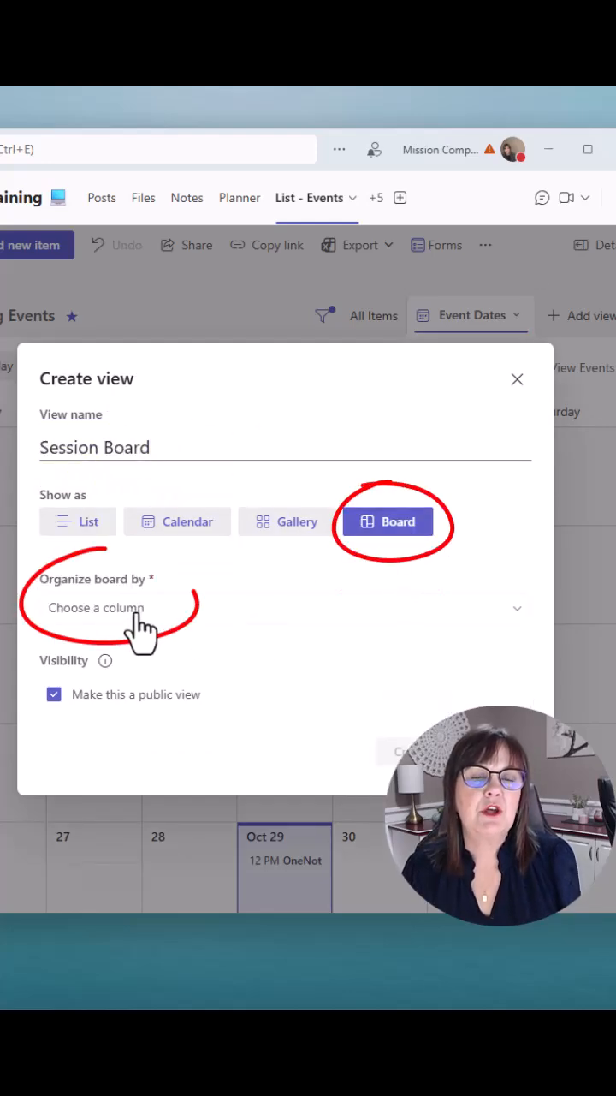
mouse_move(171, 629)
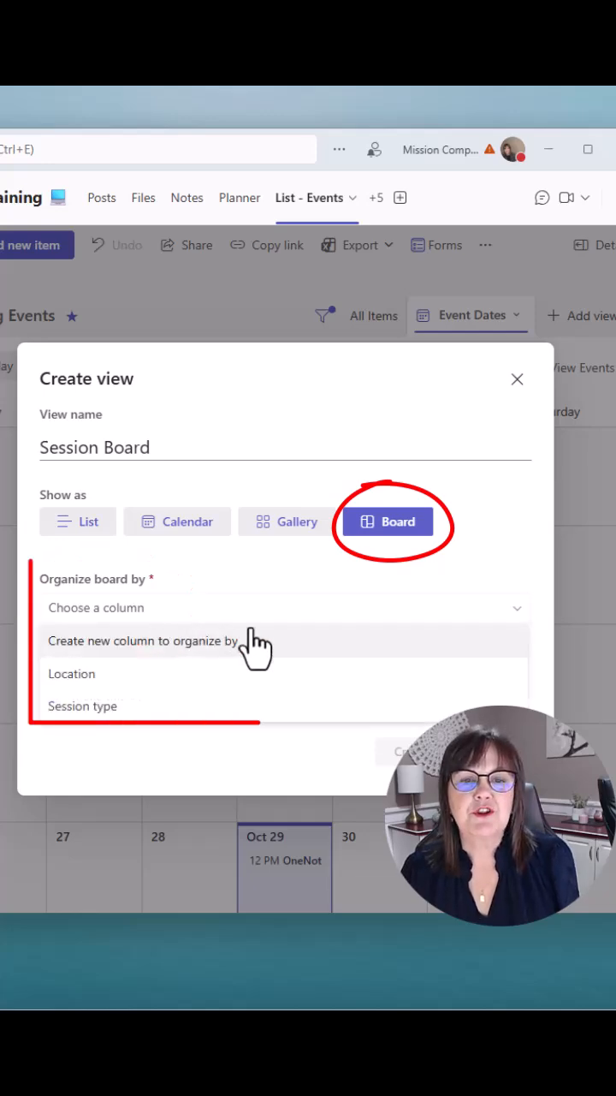
left_click(83, 706)
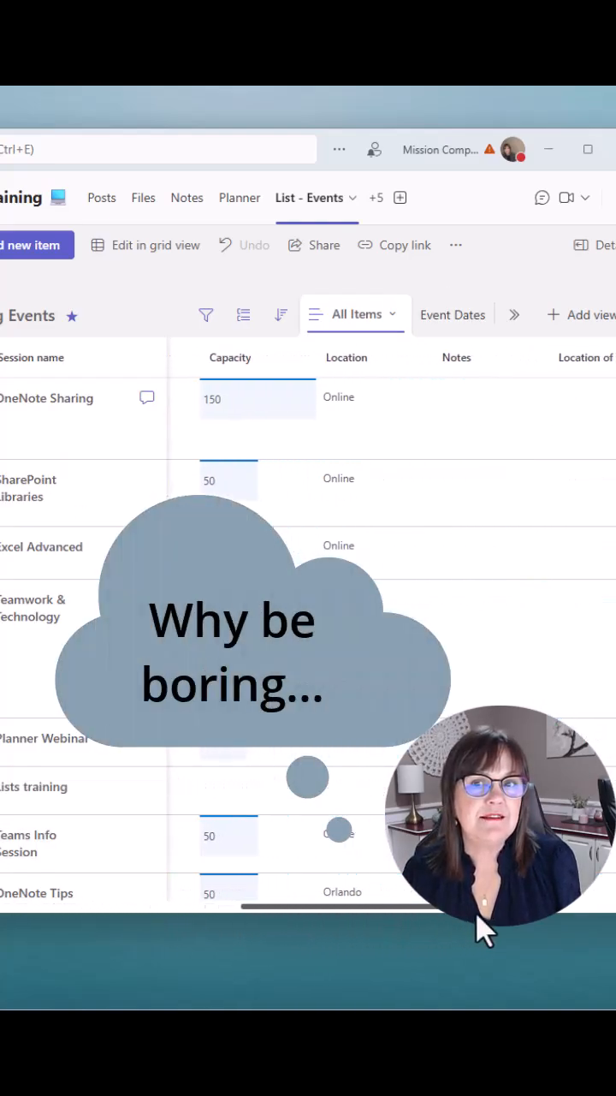
Review the Event Dates and Session Board views, ending on the session-type board.
left_click(453, 314)
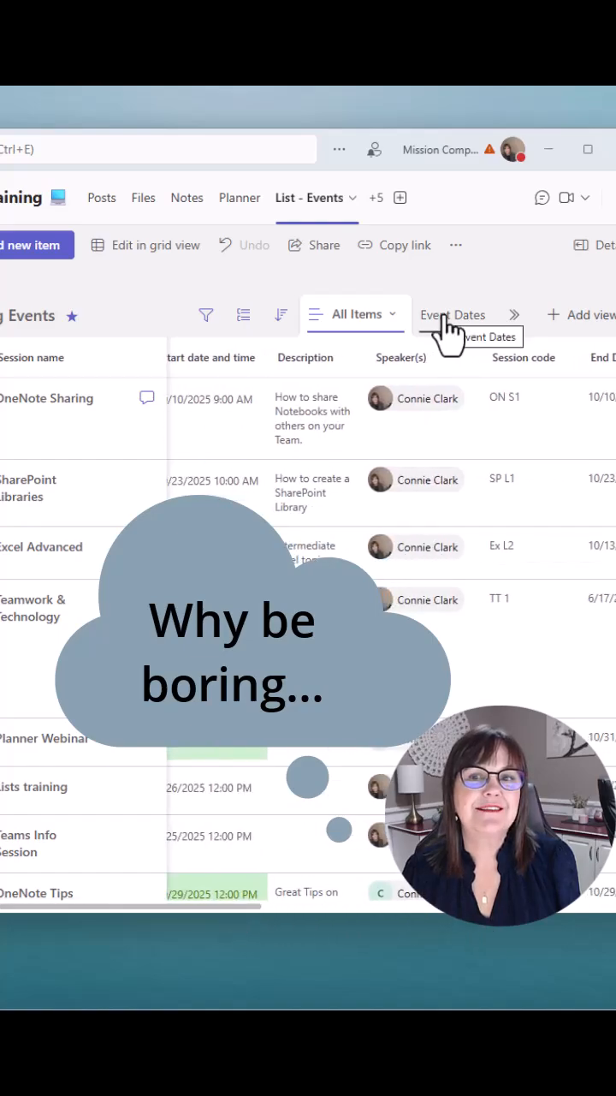
left_click(454, 315)
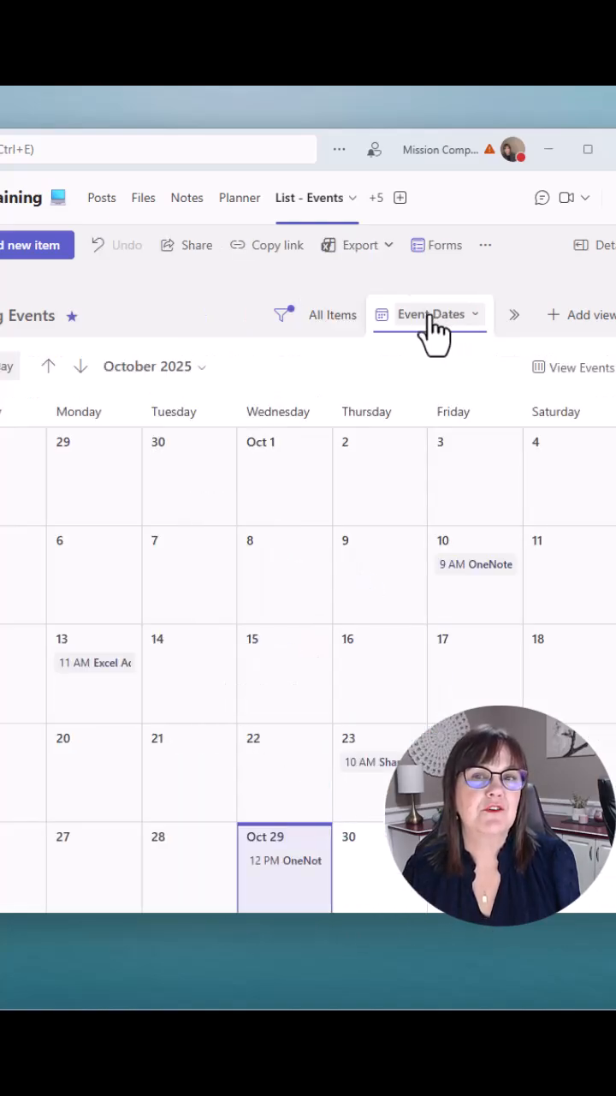
left_click(432, 314)
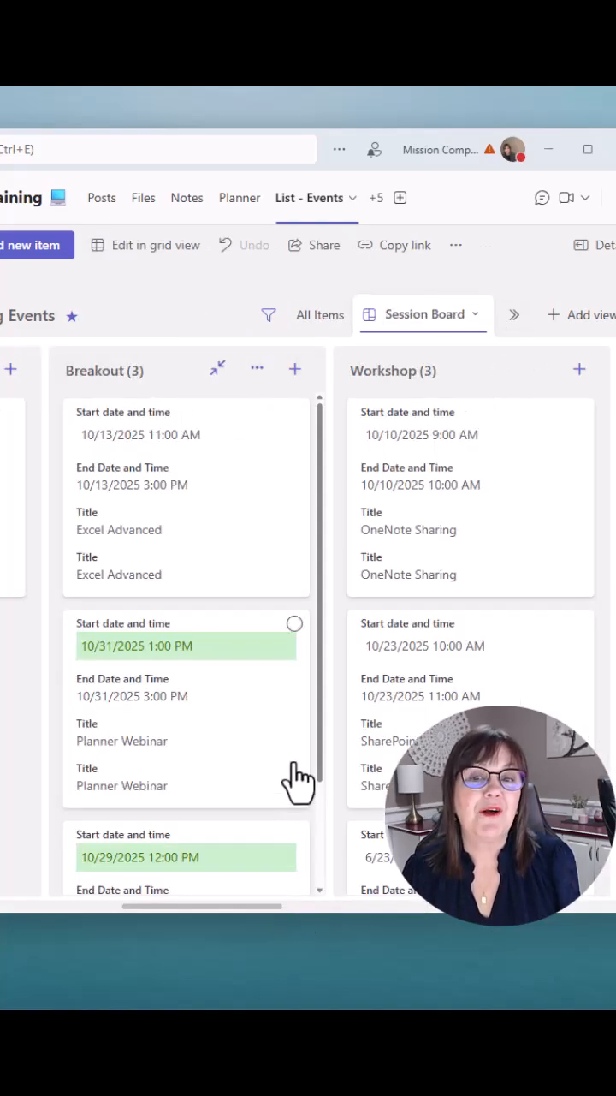